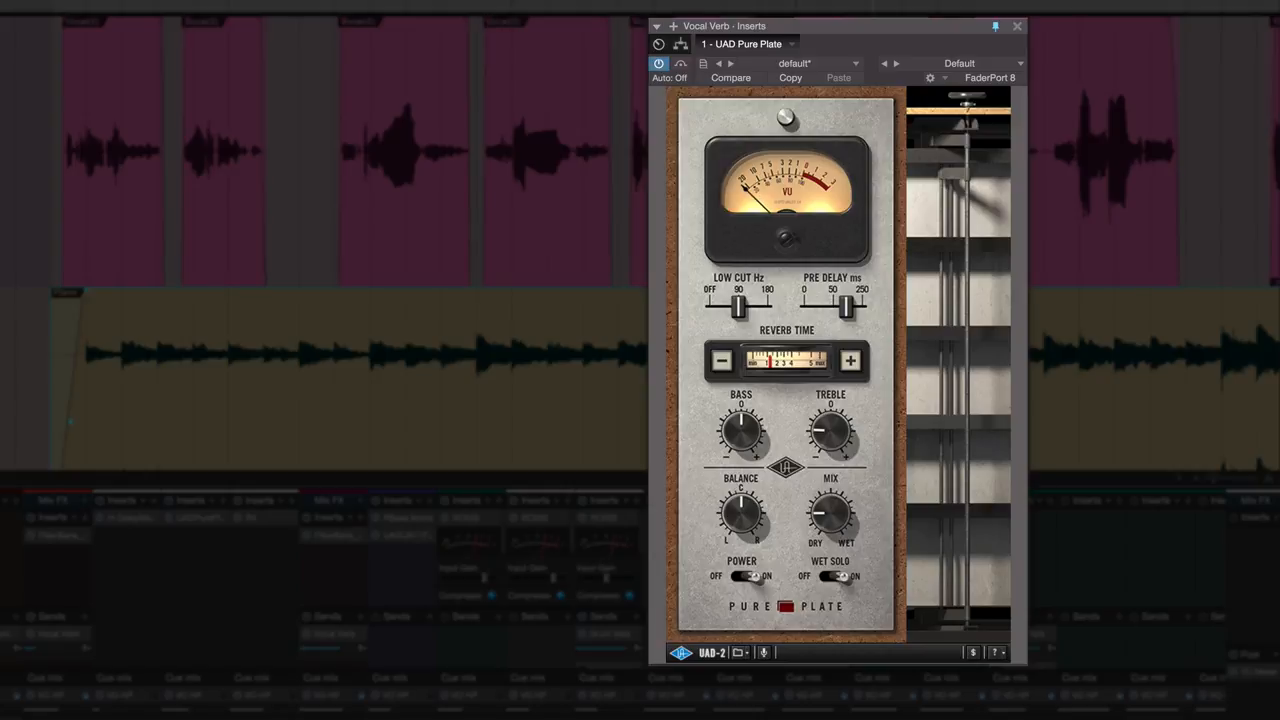
mouse_move(767, 274)
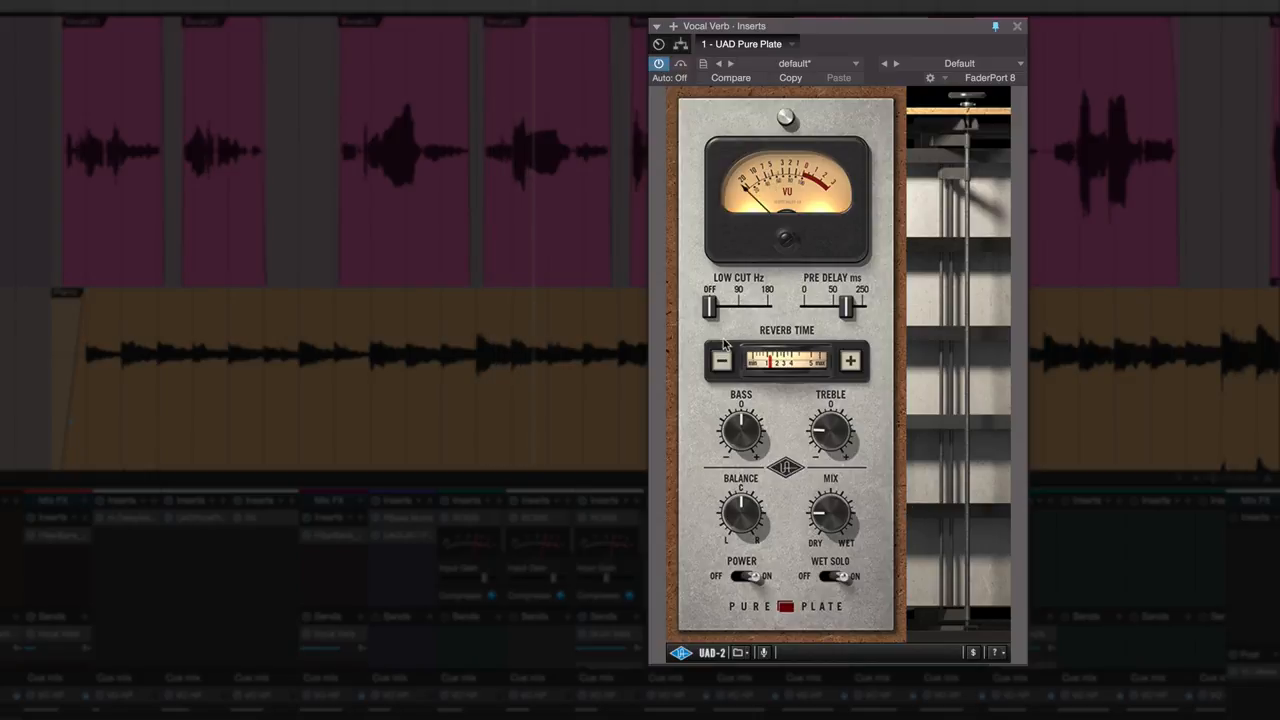
Drag the Pure Plate LOW CUT slider back up to 90 Hz.
left_click_drag(710, 308, 738, 308)
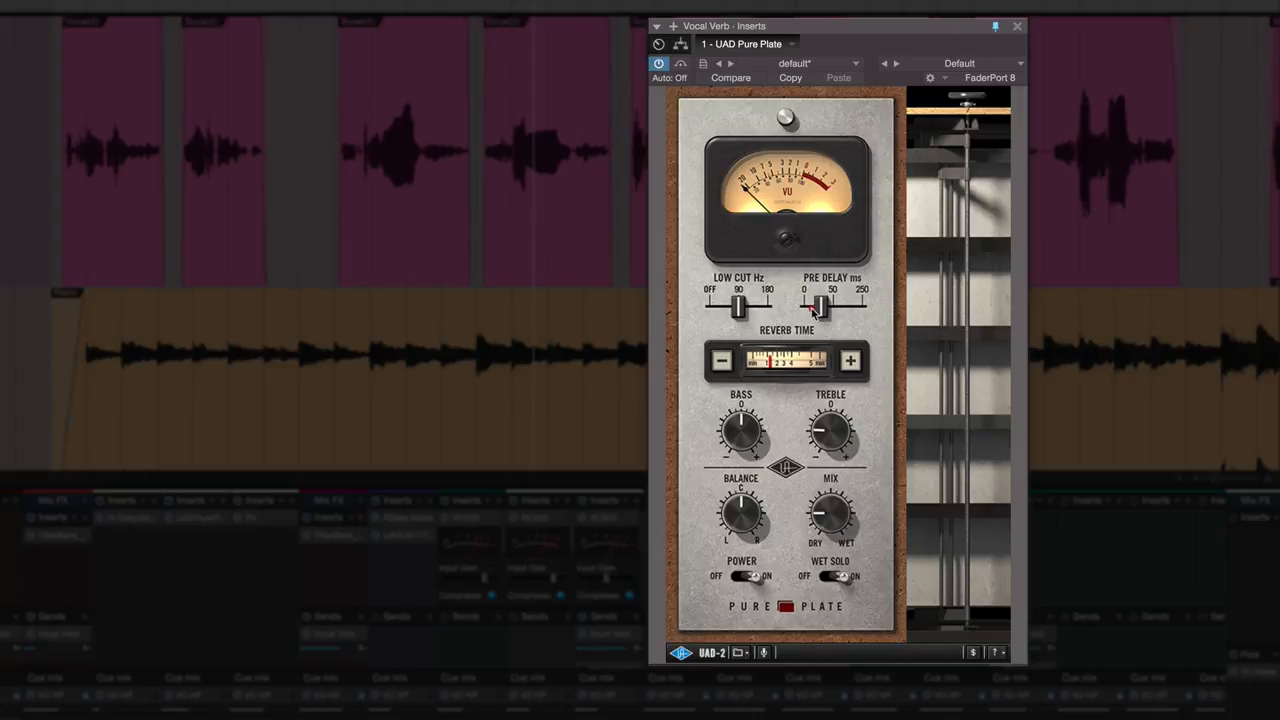
Pull the Pure Plate PRE DELAY slider down to near 0 ms.
left_click_drag(818, 307, 805, 315)
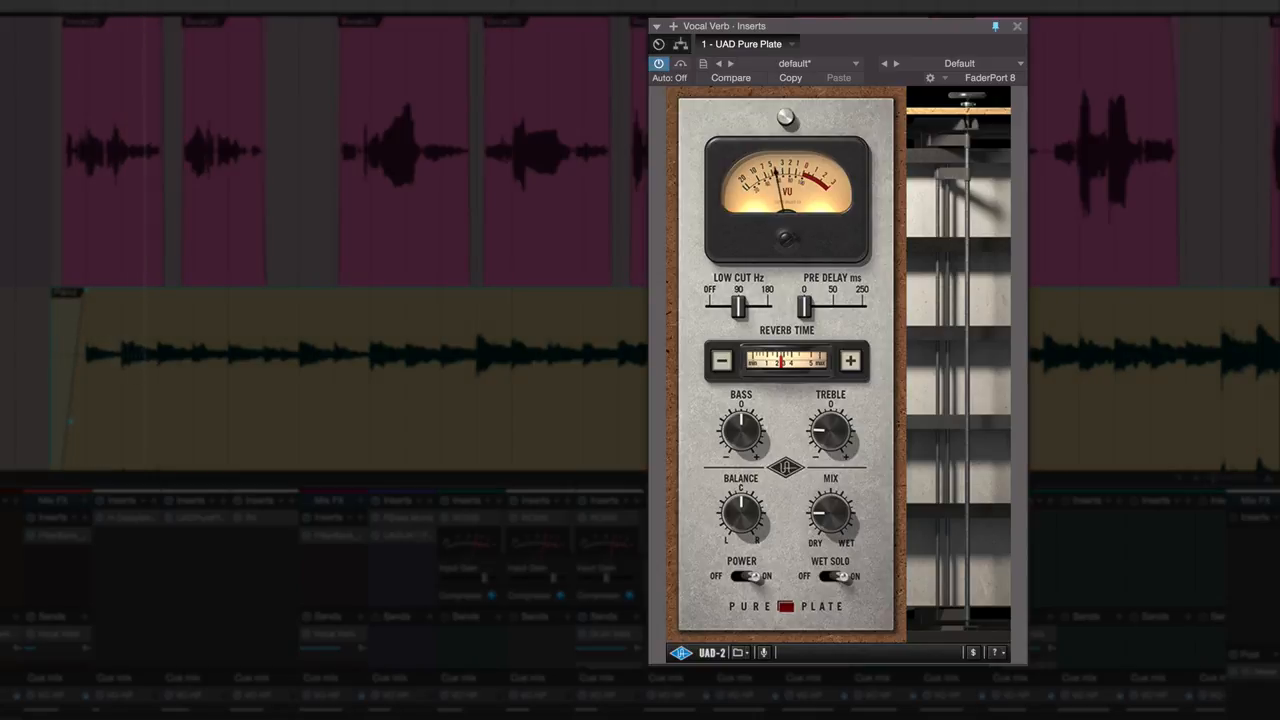
mouse_move(565, 457)
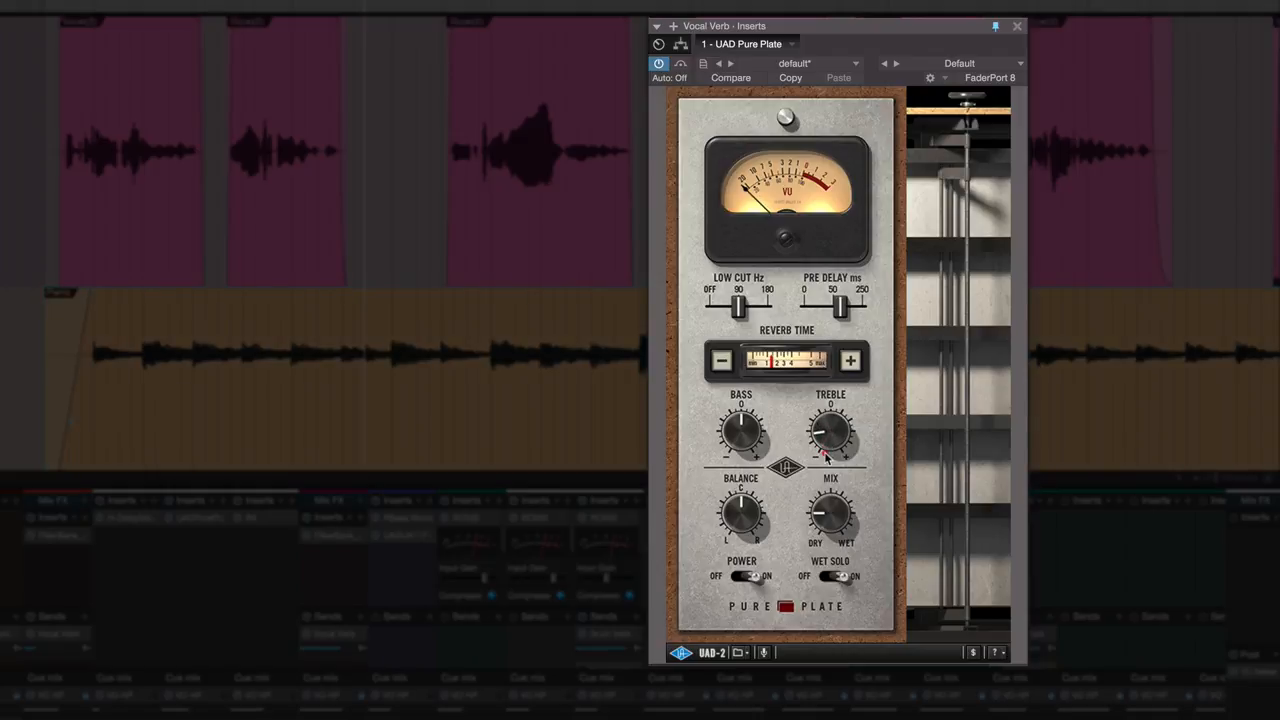
mouse_move(830, 455)
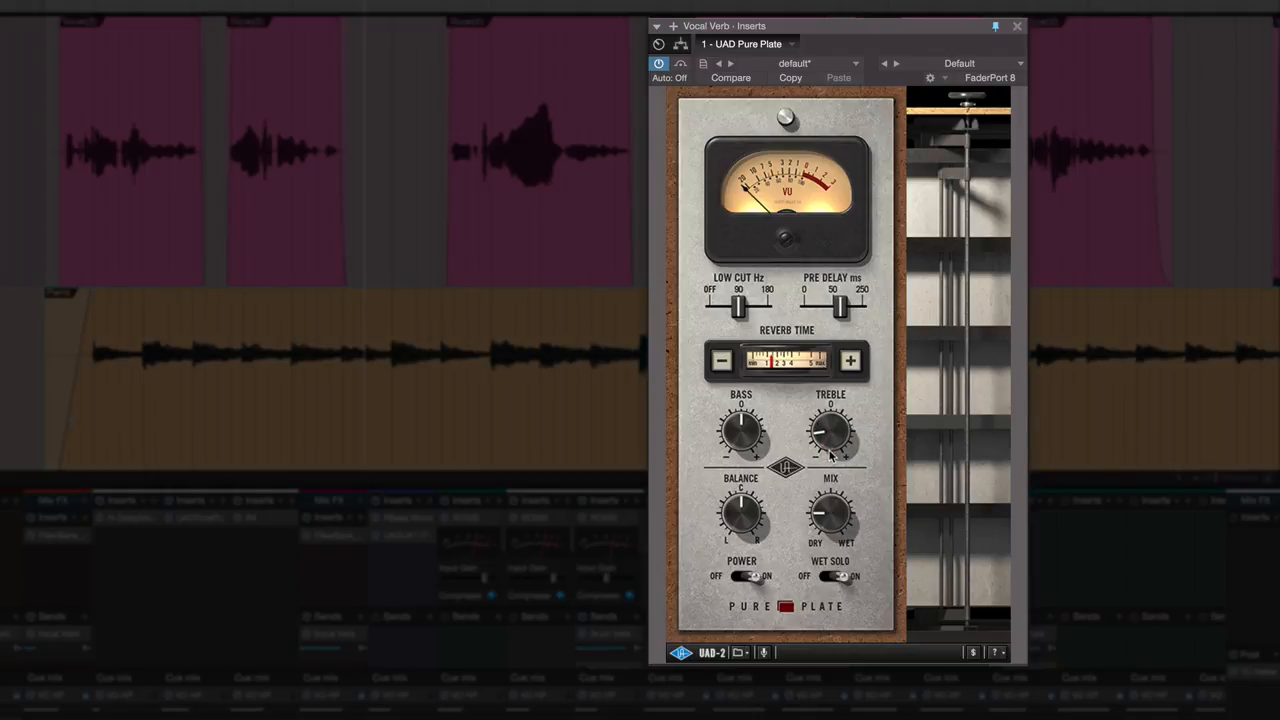
mouse_move(67, 11)
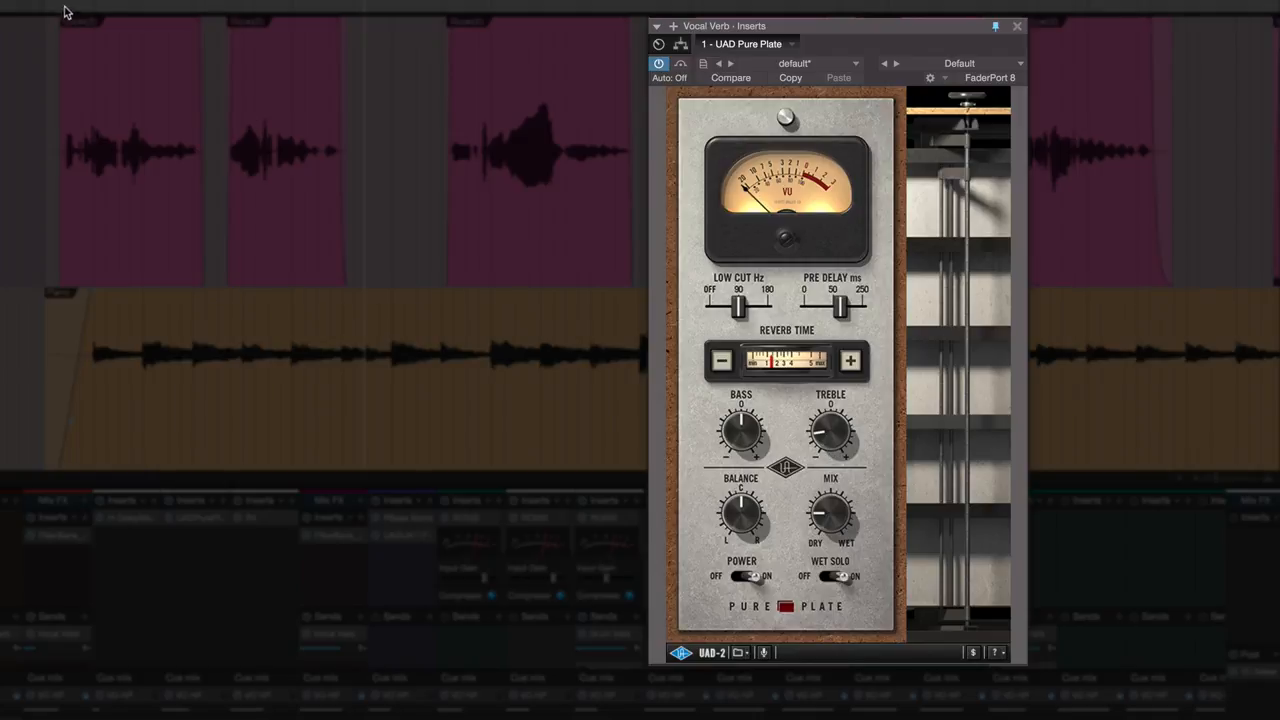